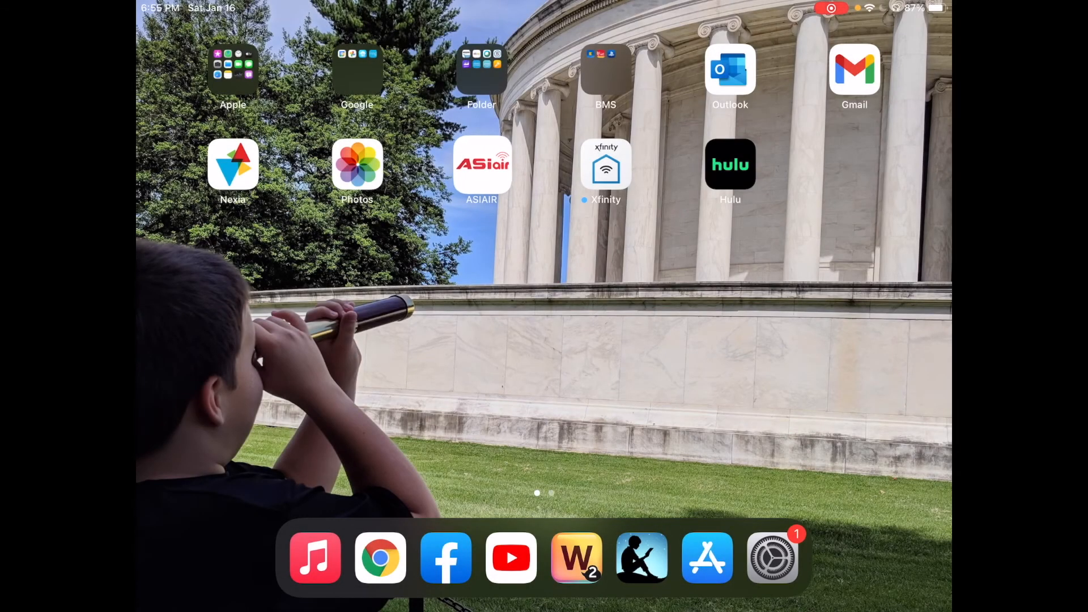
# Step: Launch the ASIAIR app from the iPad home screen
pyautogui.click(482, 165)
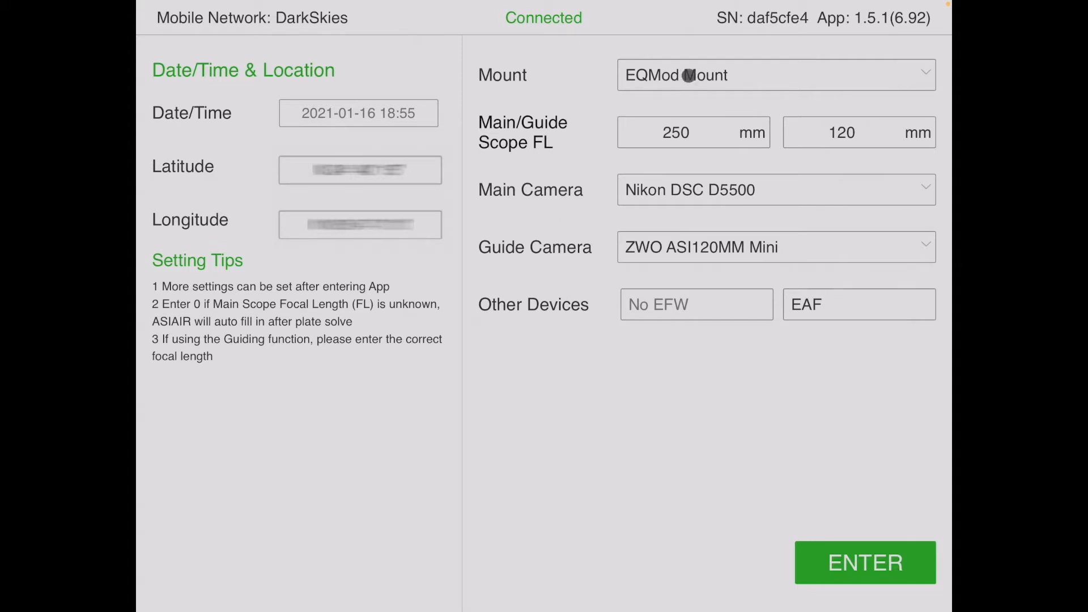
pyautogui.click(774, 75)
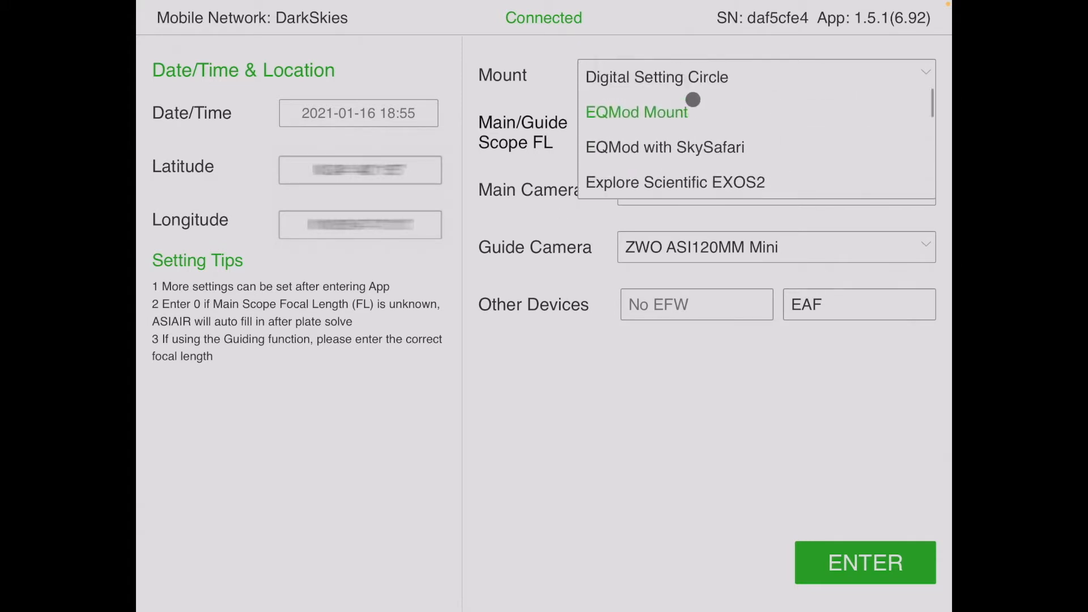
pyautogui.scroll(-3)
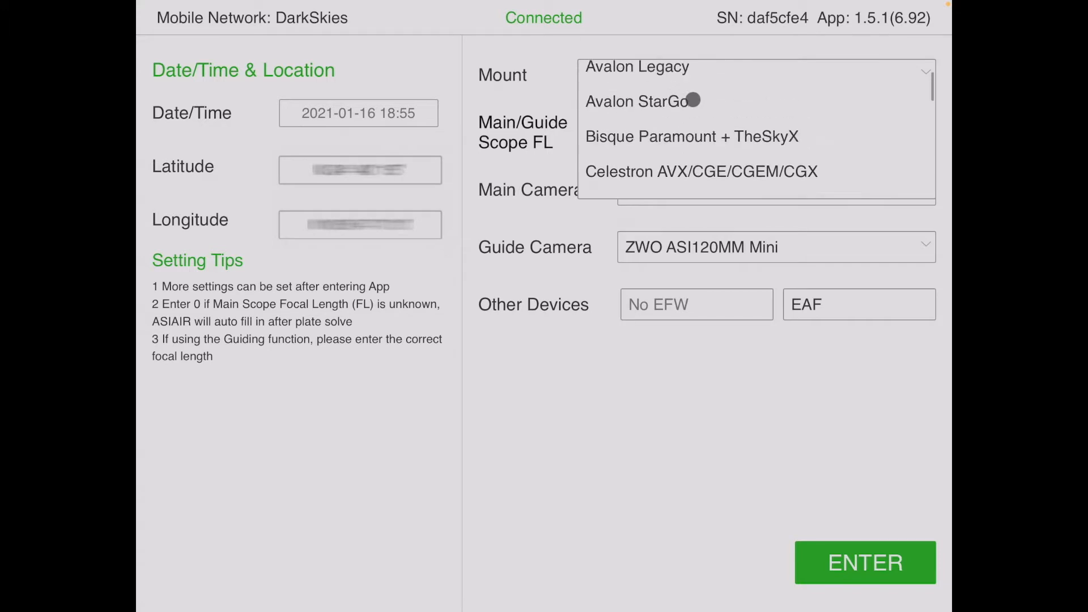
pyautogui.scroll(-3)
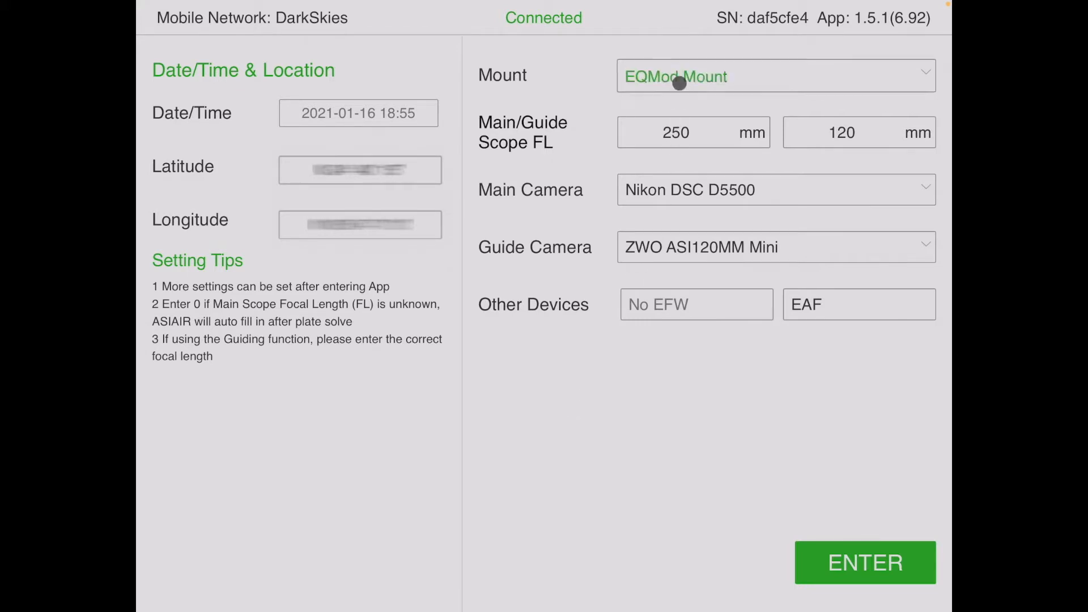
pyautogui.click(774, 75)
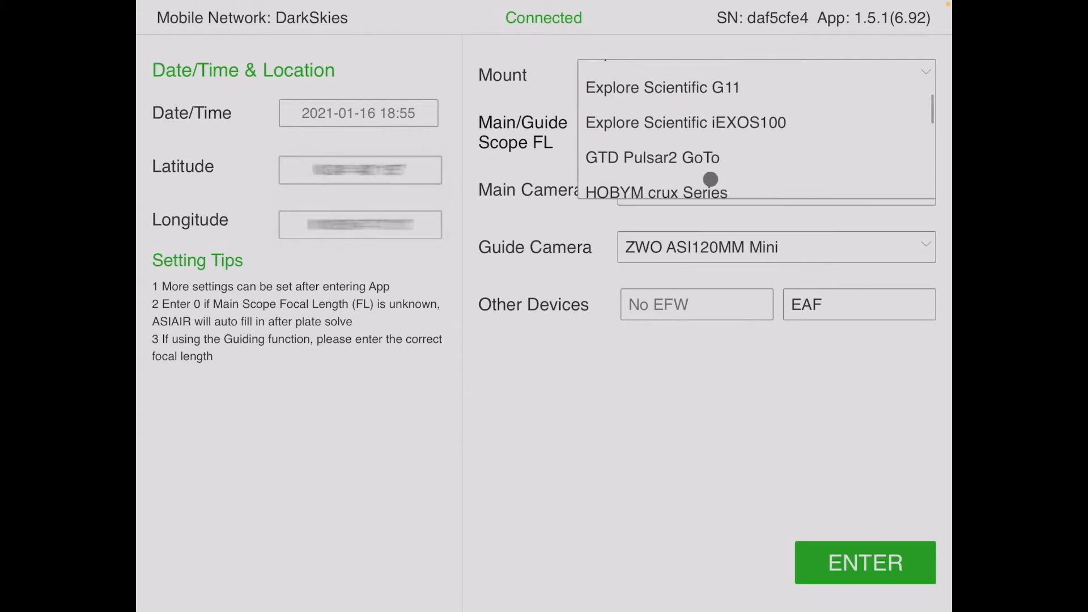
pyautogui.scroll(-3)
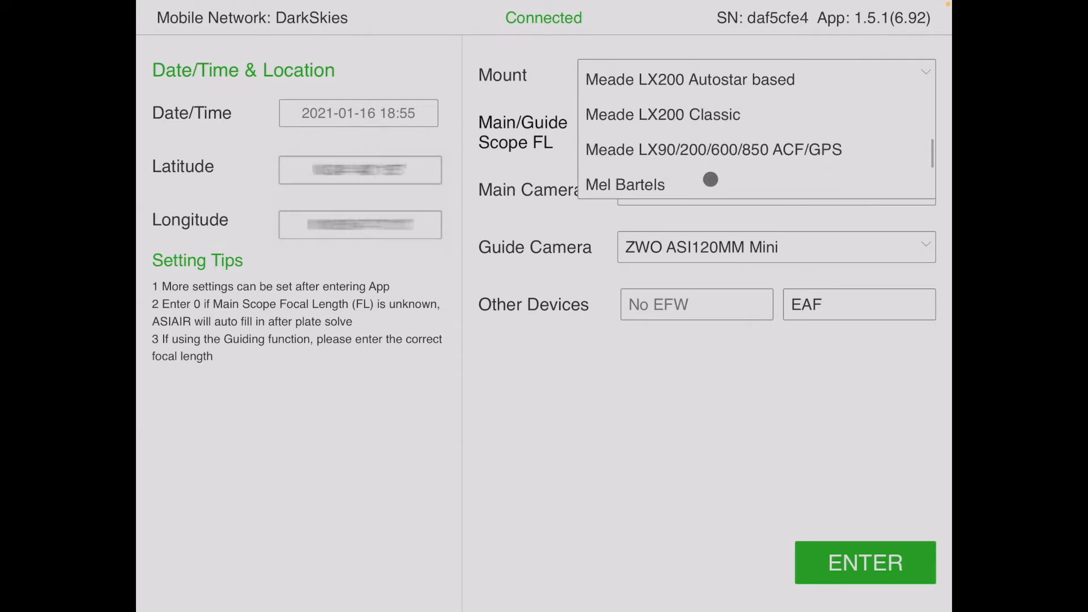
pyautogui.scroll(-3)
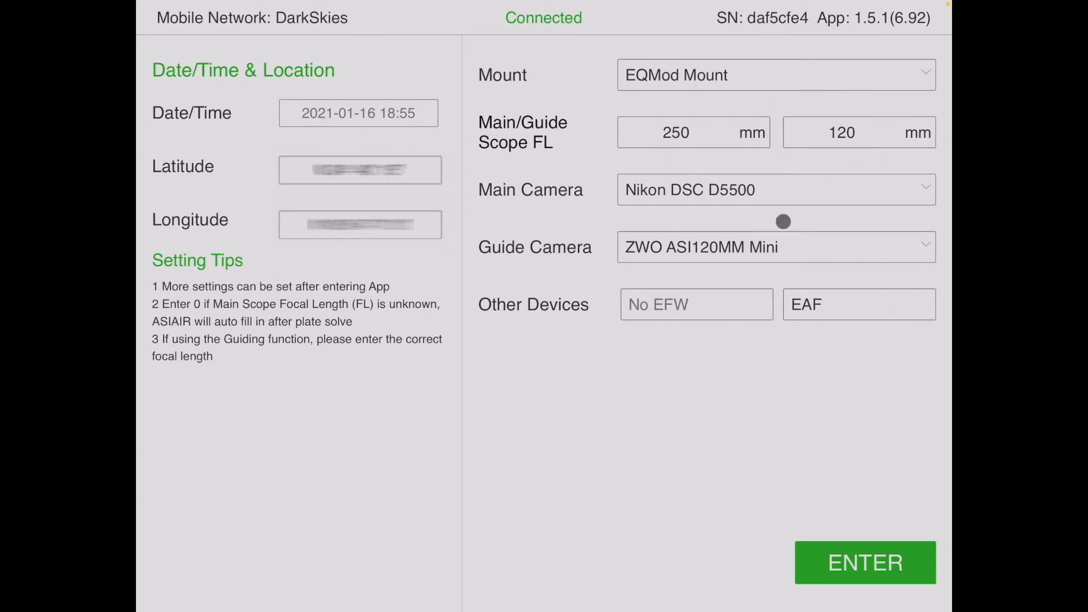
pyautogui.moveTo(807, 311)
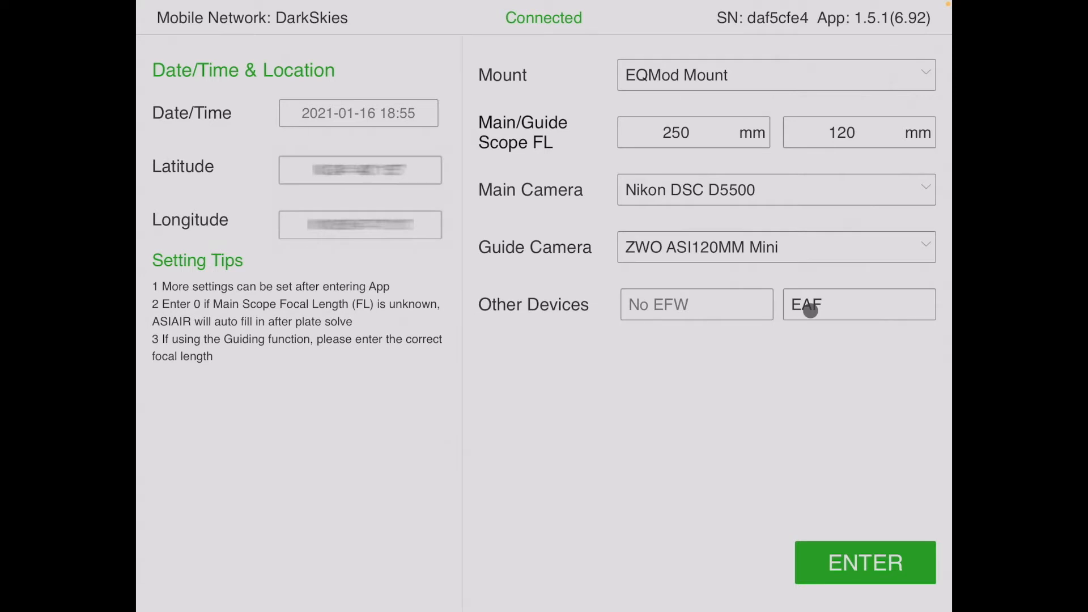
pyautogui.moveTo(683, 313)
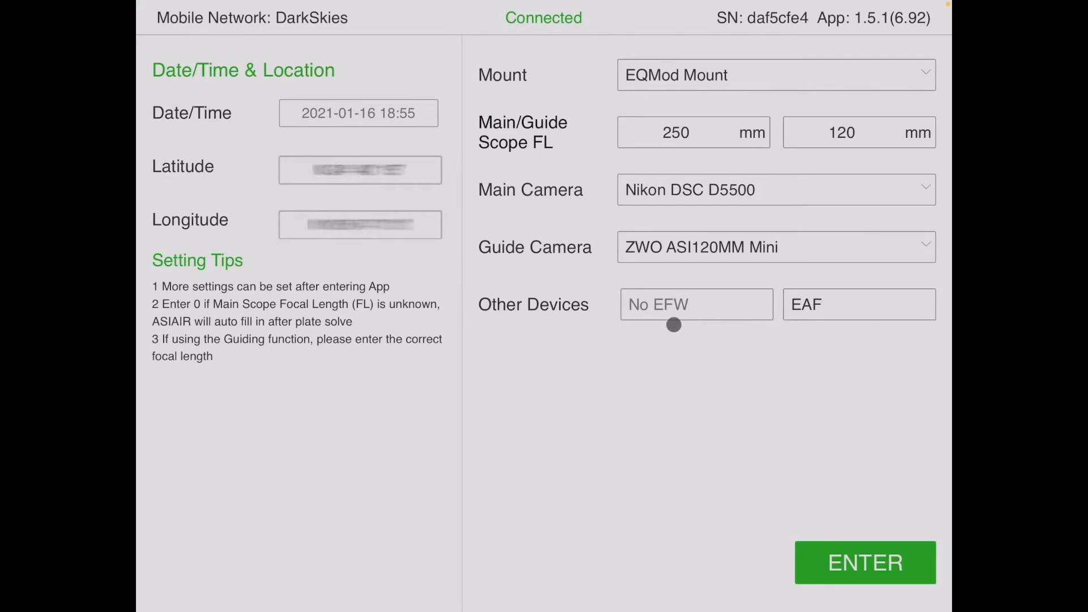
pyautogui.moveTo(618, 370)
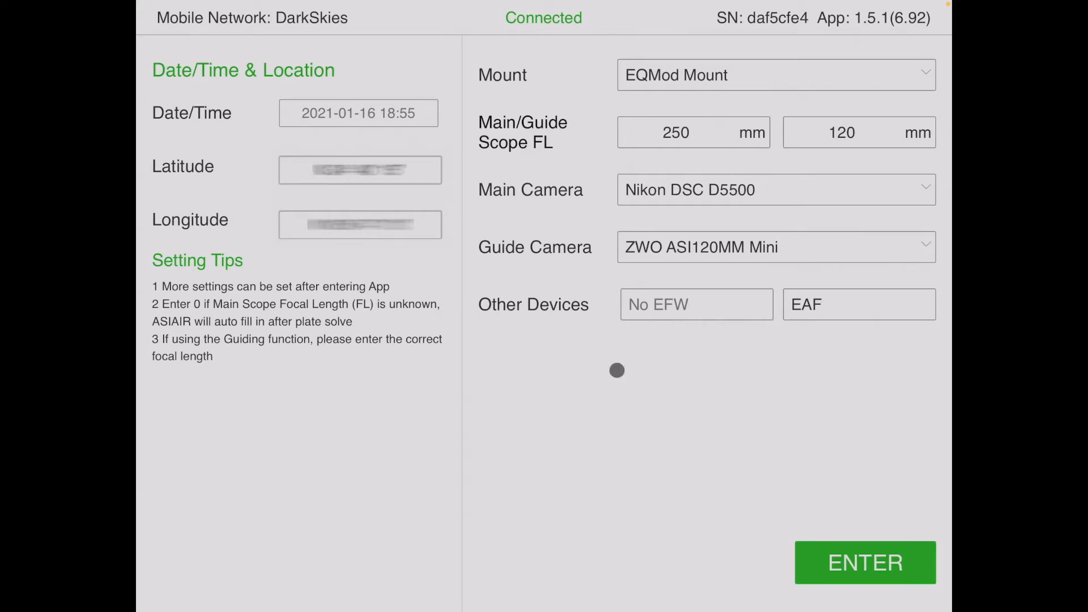
# Step: Confirm the EQMod Mount, Nikon D5500 and ASI120MM Mini setup and enter the app
pyautogui.click(864, 562)
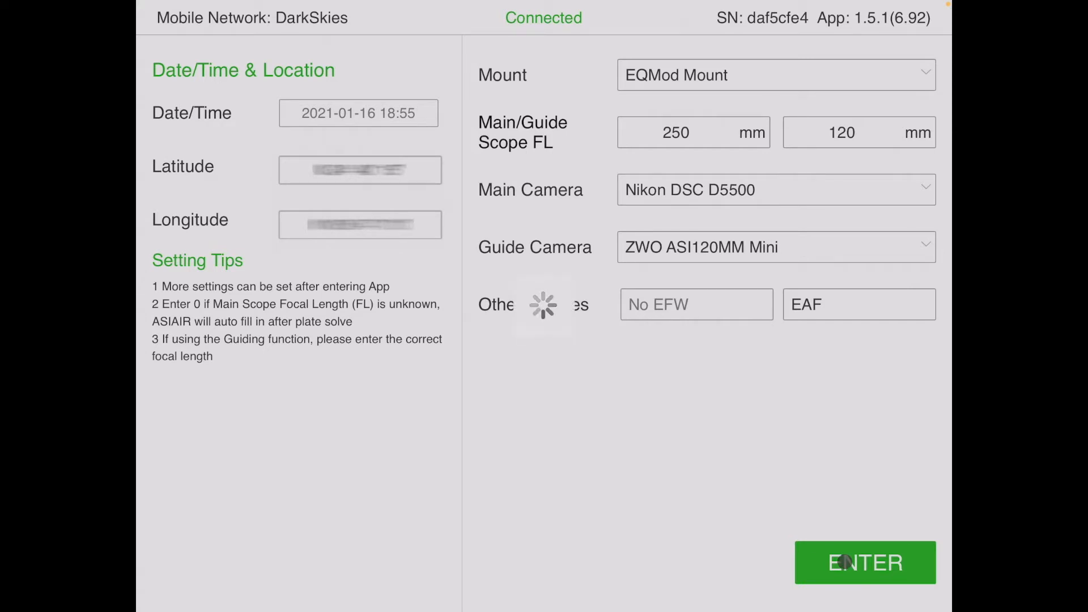
# Step: Dismiss the DSLR requirements notice to reach the main imaging screen
pyautogui.click(865, 562)
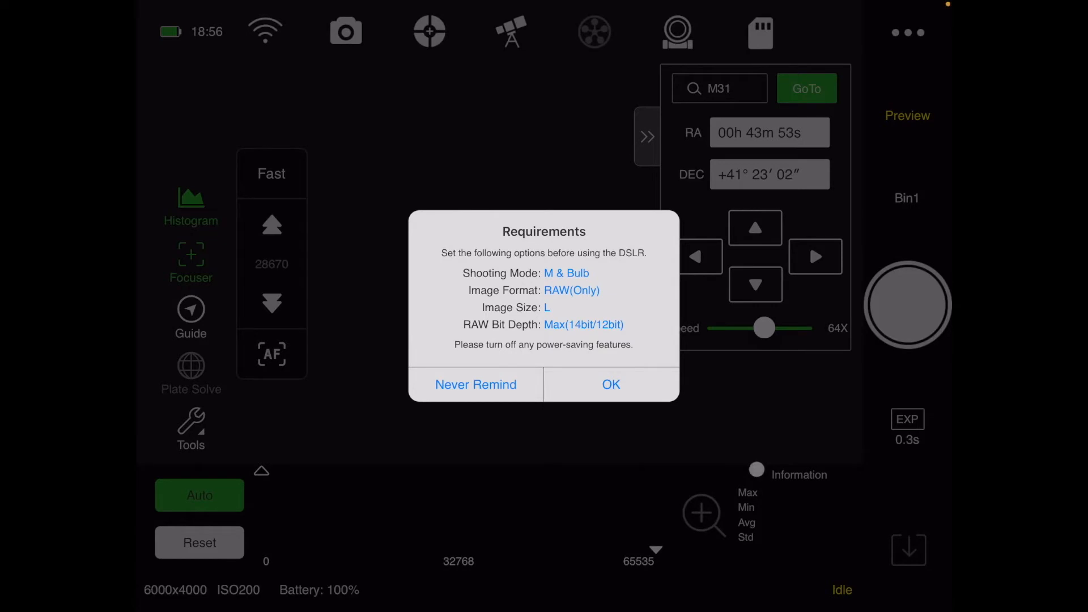
pyautogui.click(610, 383)
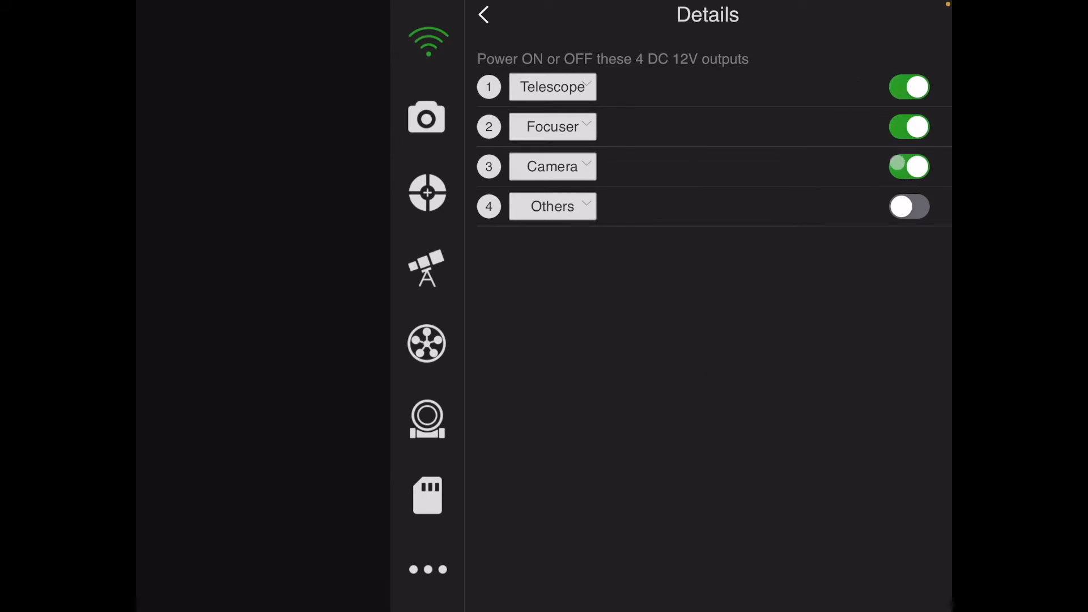
# Step: Leave the power output details and show the Nikon D5500 main camera settings
pyautogui.click(909, 166)
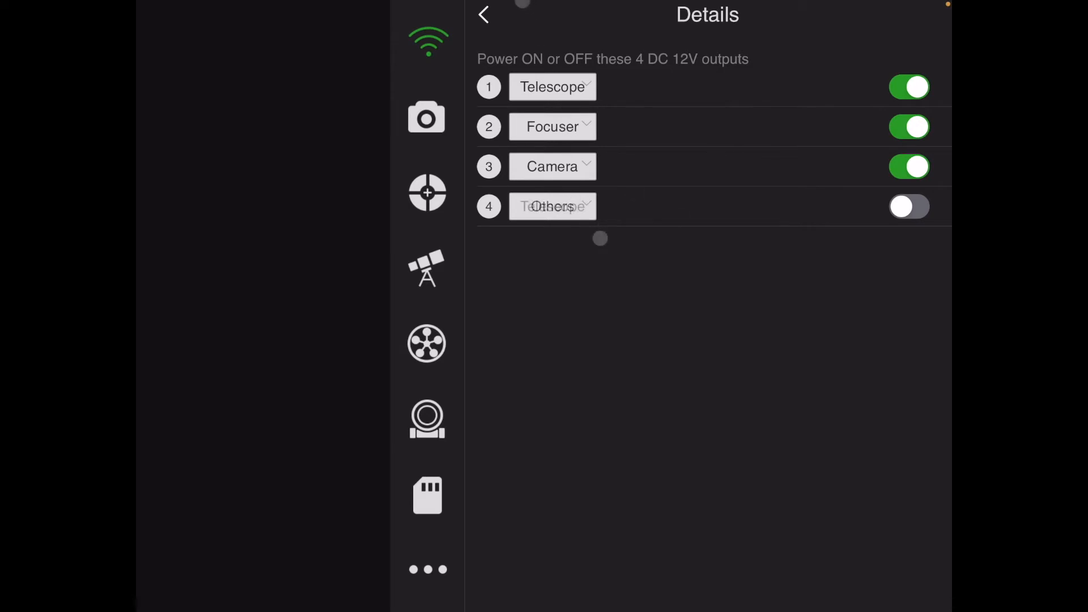
pyautogui.click(484, 15)
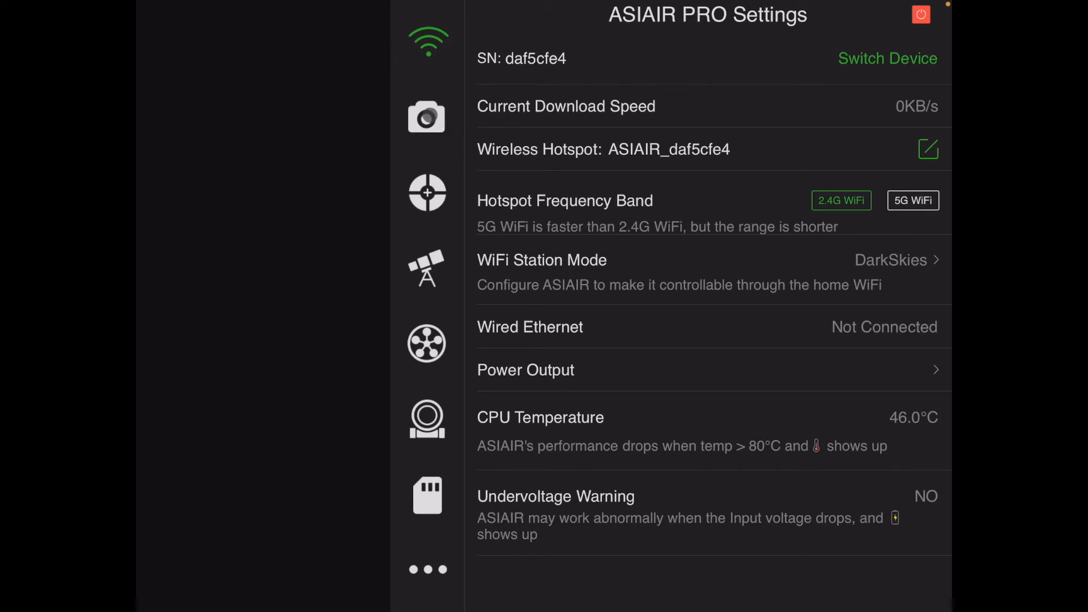
pyautogui.click(427, 117)
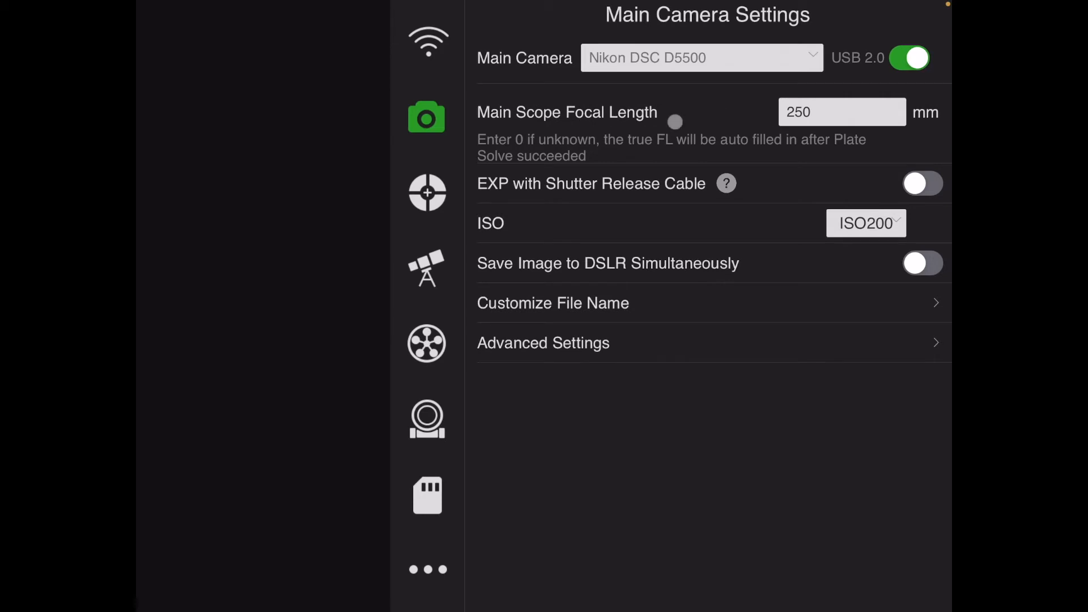
# Step: Bring up the Customize File Name page with ISO and Date parameters
pyautogui.click(842, 111)
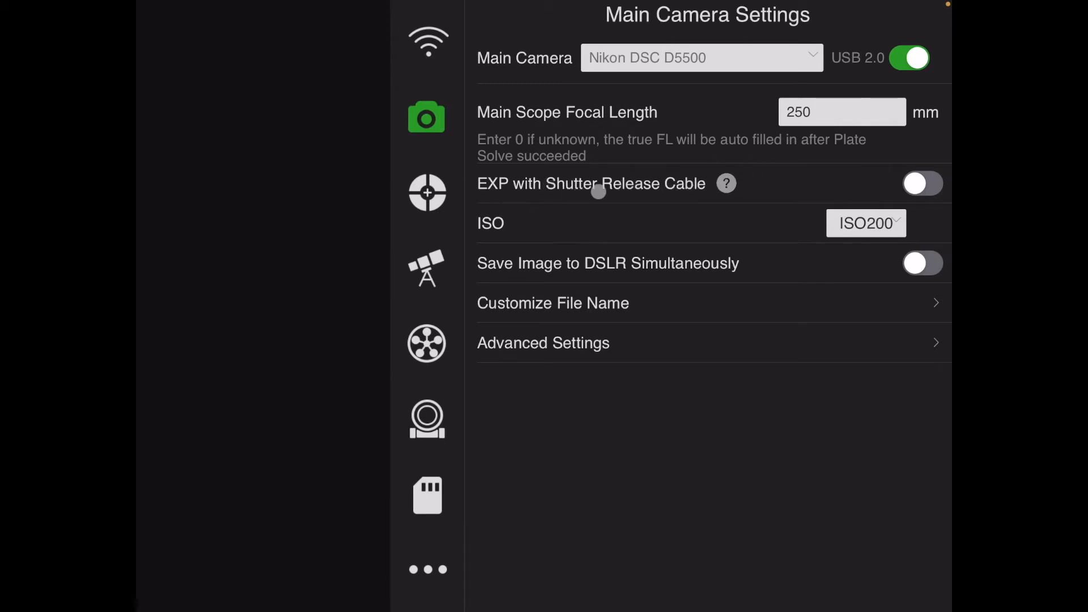
pyautogui.moveTo(668, 272)
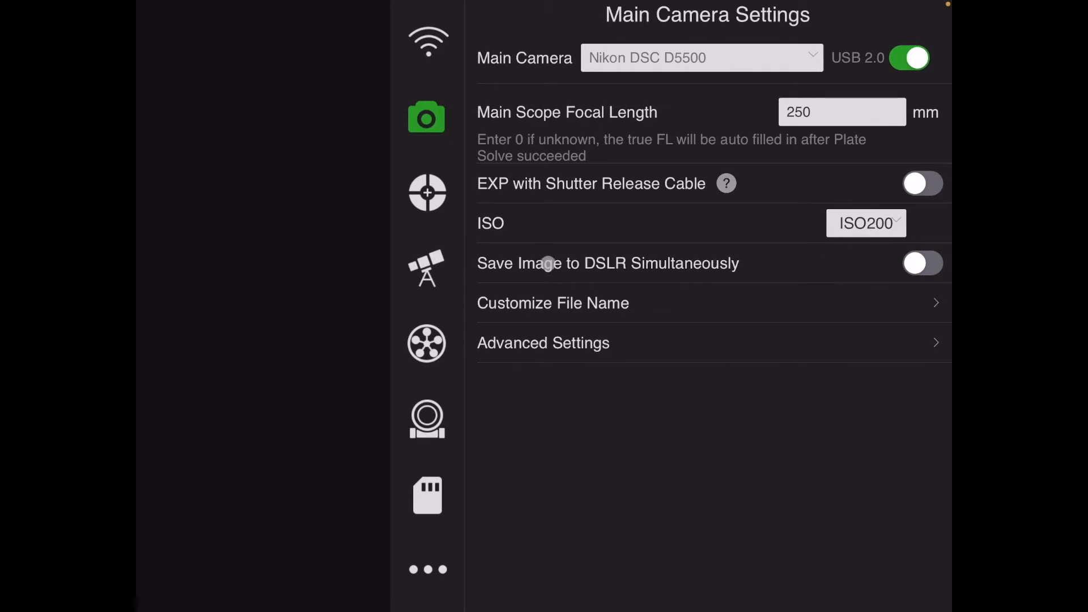
pyautogui.moveTo(622, 316)
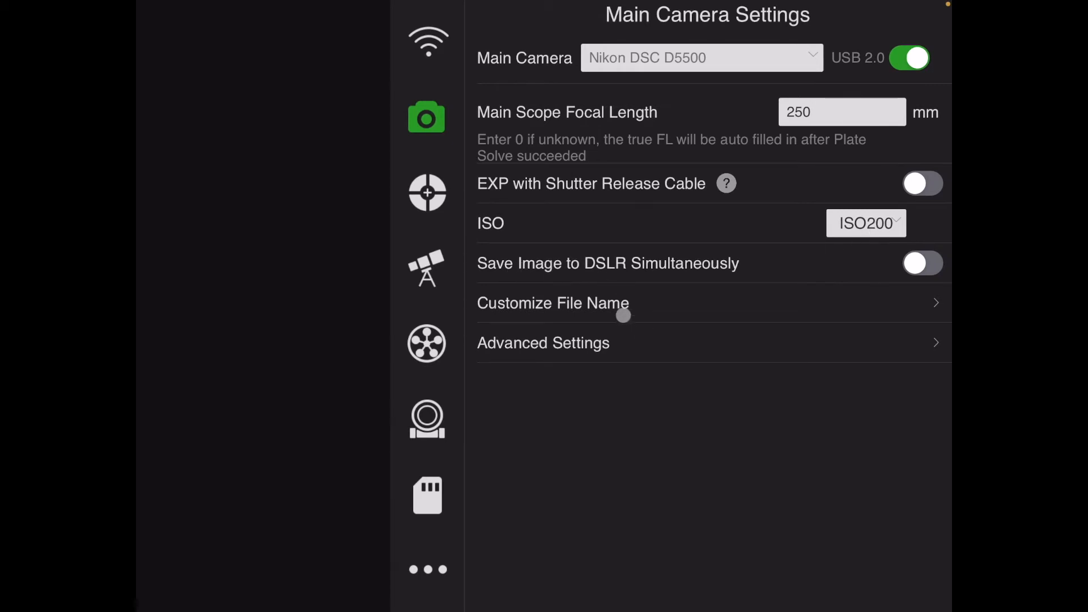
pyautogui.click(554, 303)
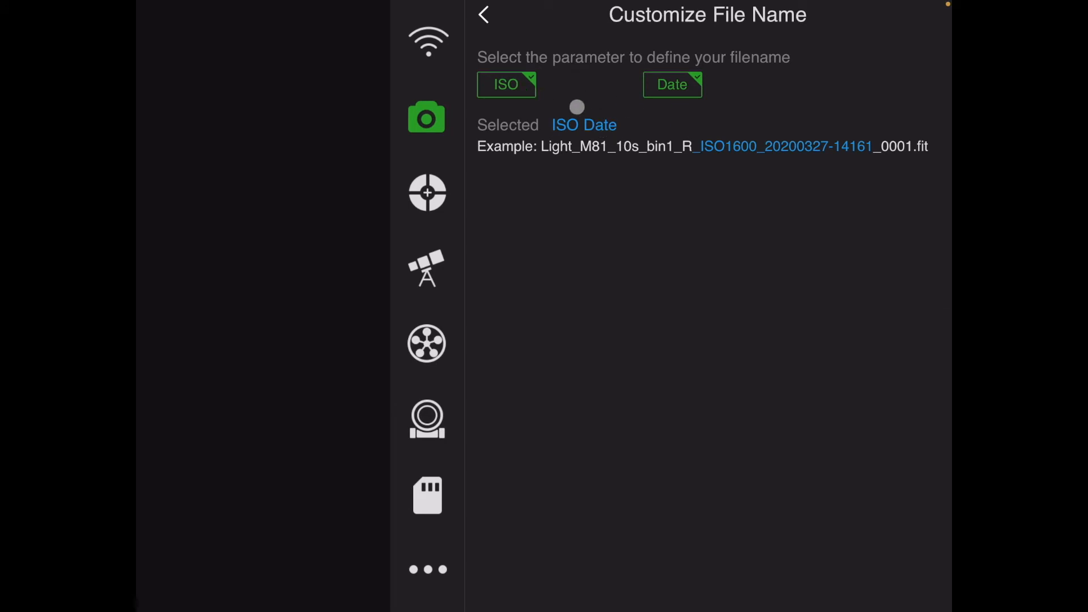
pyautogui.moveTo(573, 147)
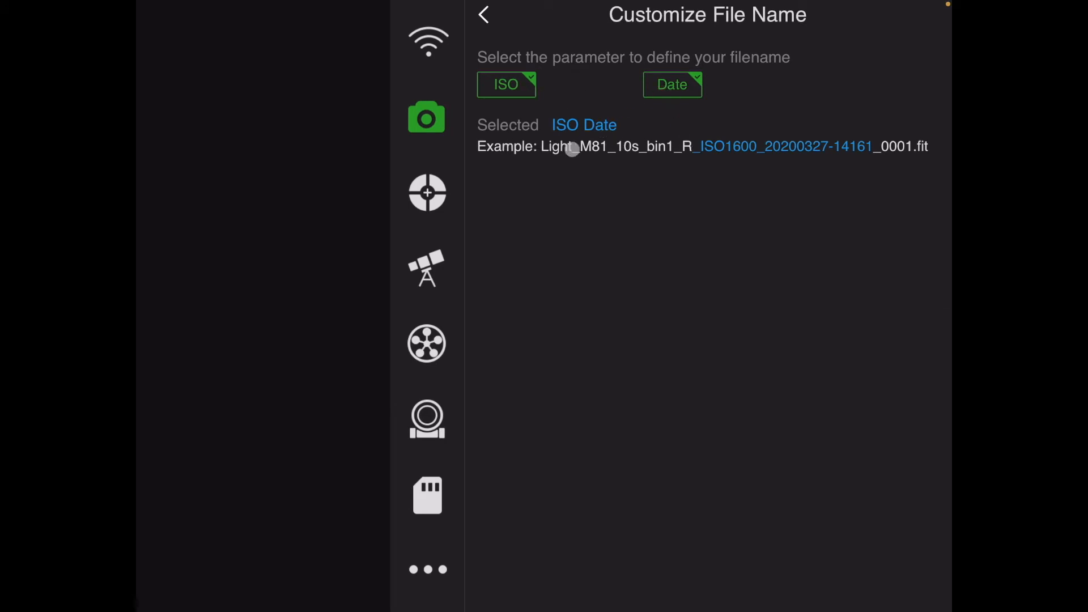
pyautogui.moveTo(729, 149)
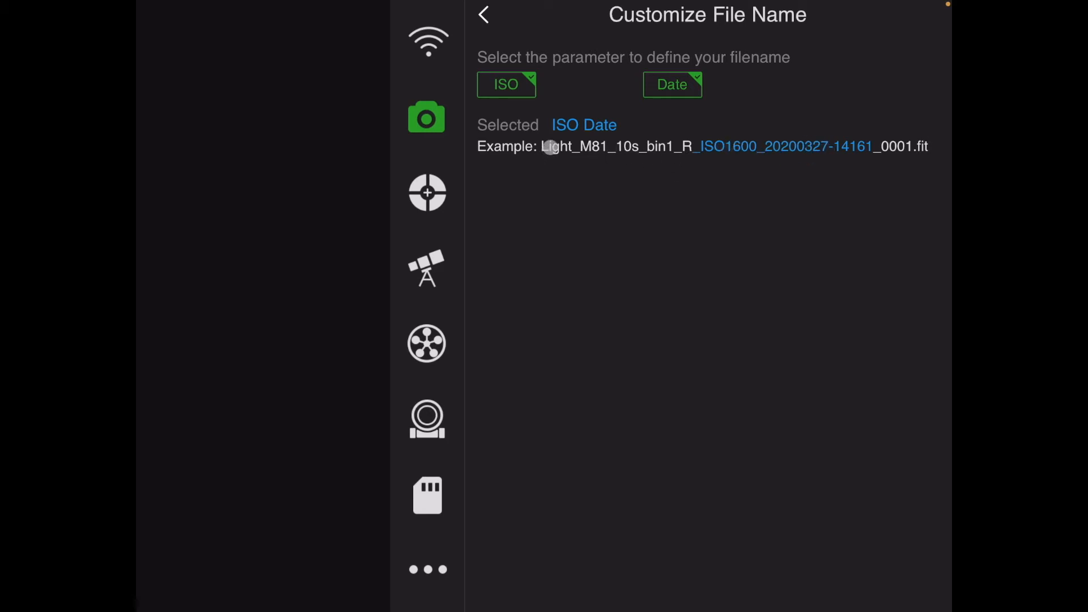
pyautogui.moveTo(555, 135)
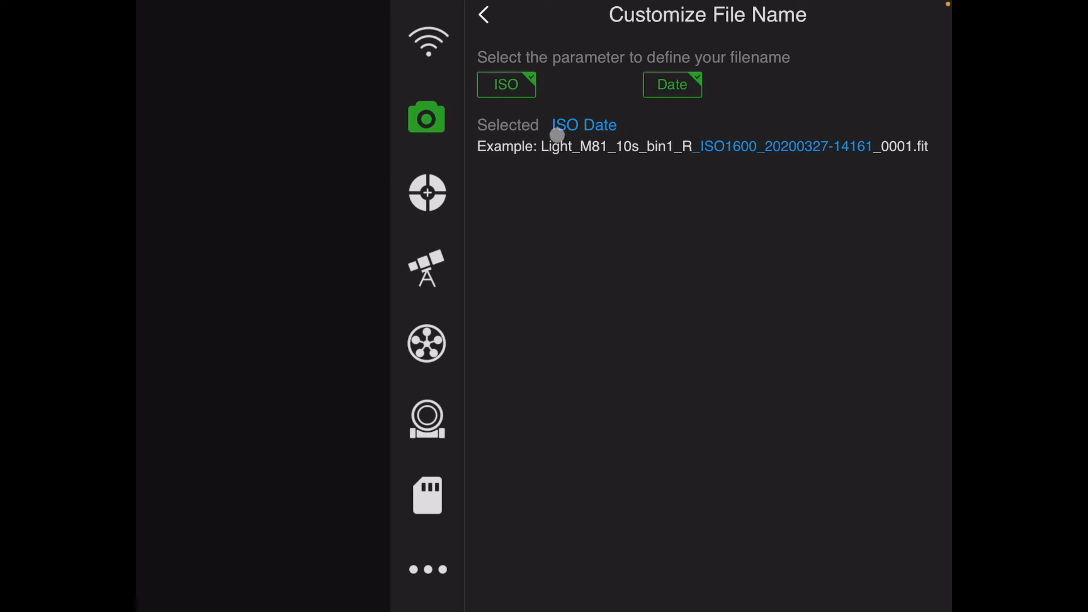
pyautogui.moveTo(588, 155)
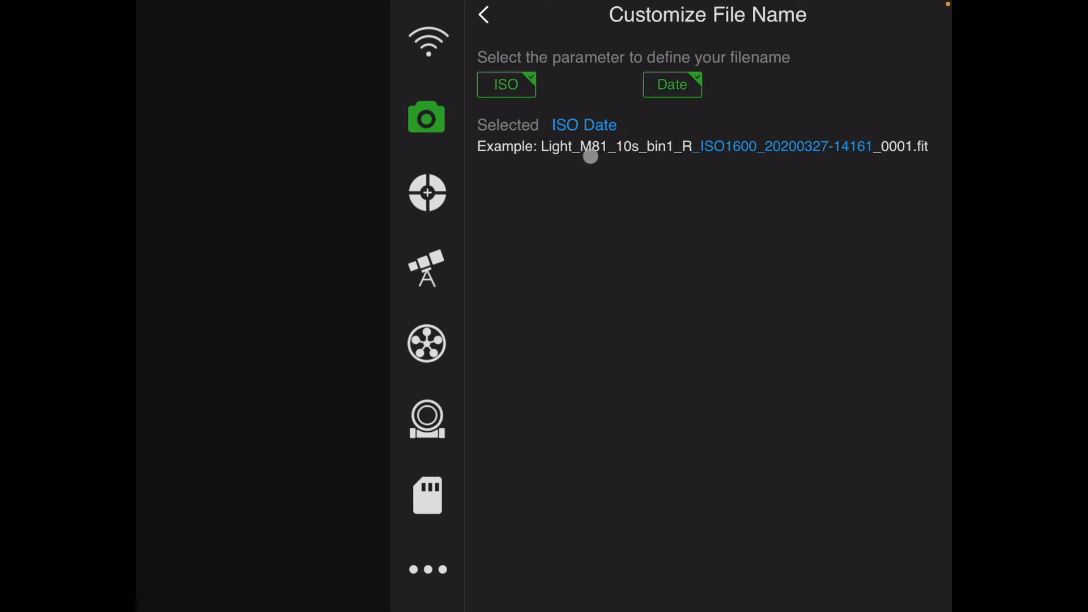
pyautogui.moveTo(595, 157)
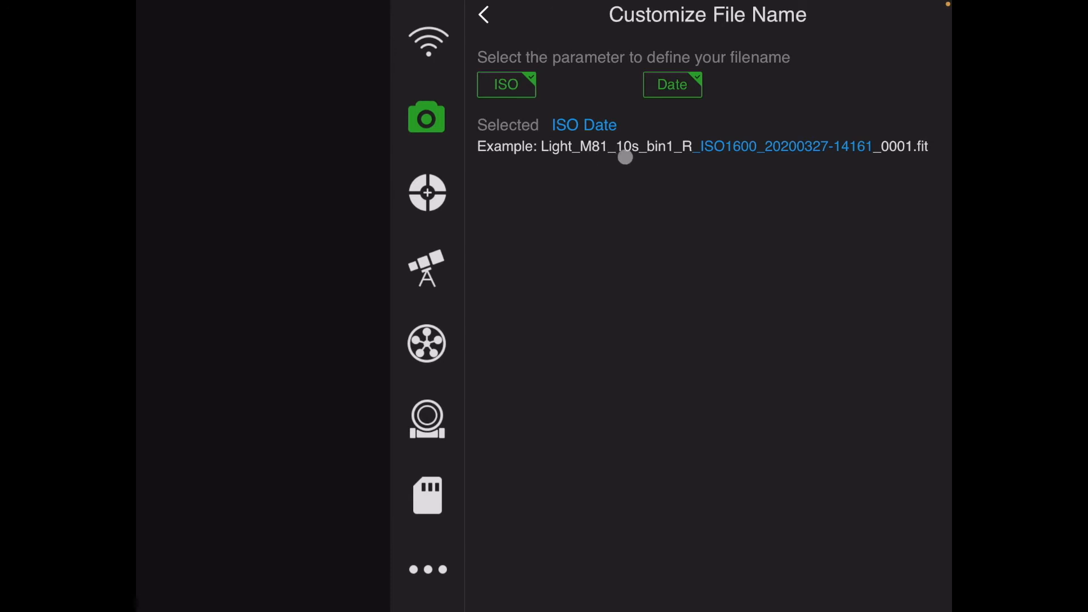
# Step: Review the advanced camera options (log-scale histogram, auto white balance) and return
pyautogui.click(483, 15)
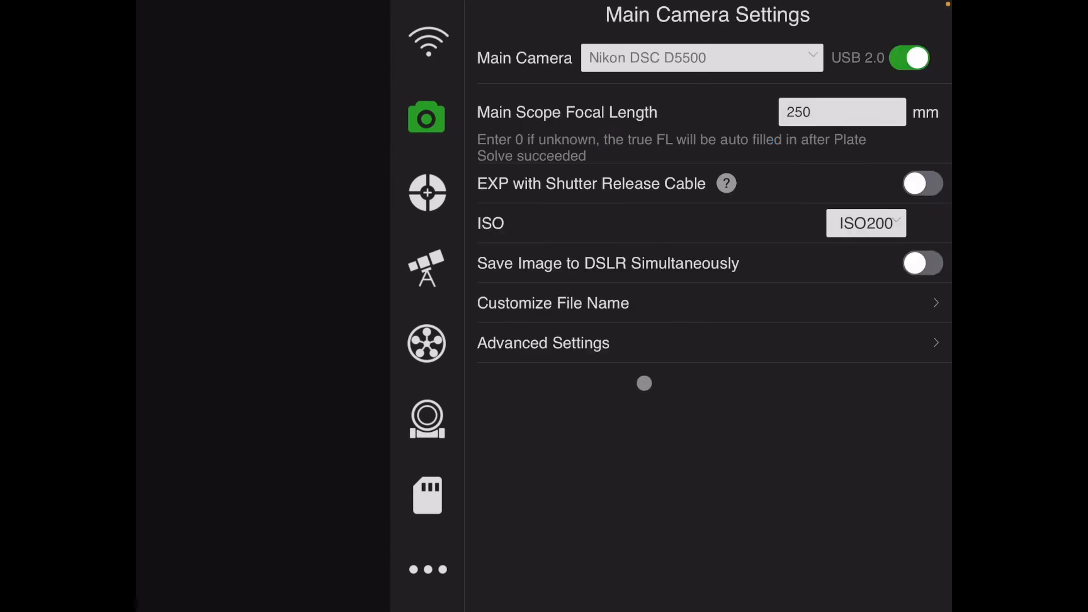
pyautogui.click(543, 342)
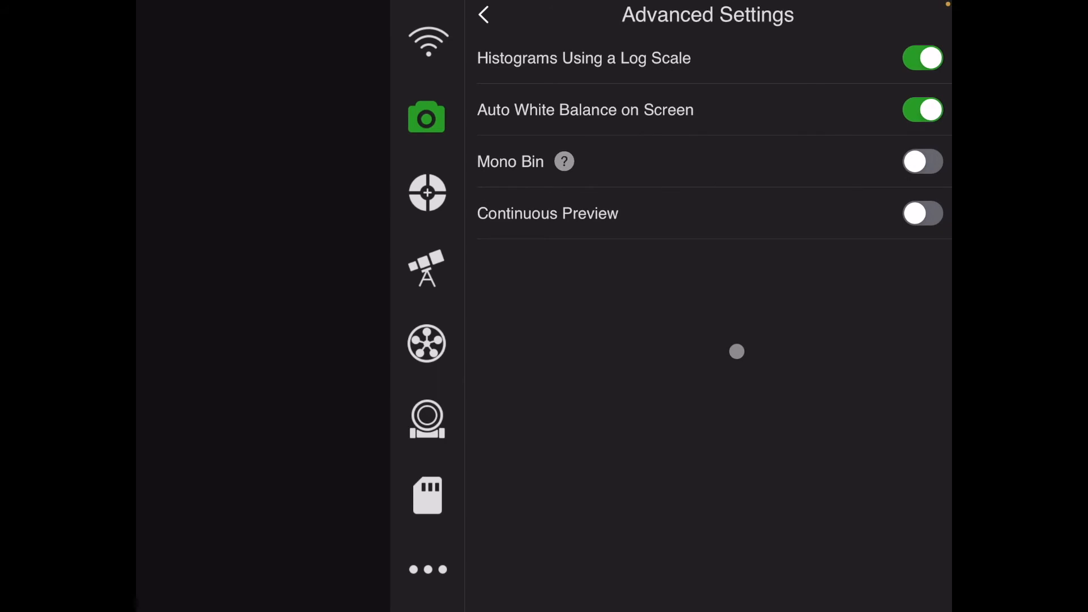
pyautogui.click(484, 14)
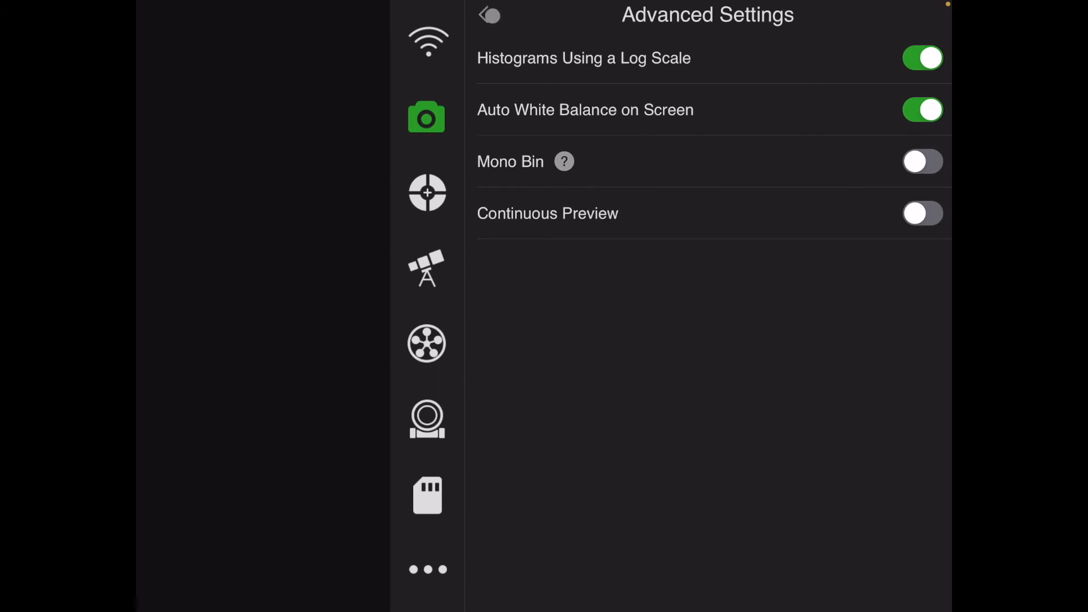
pyautogui.click(489, 14)
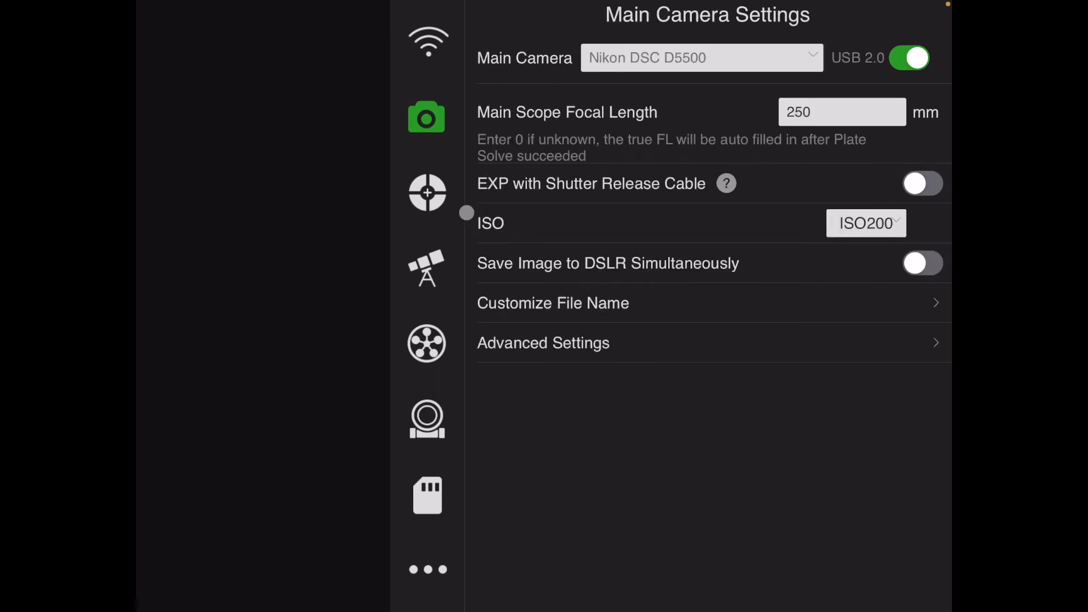
# Step: Raise the ASI120MM Mini guide camera gain from 73 to 90 in the guide settings
pyautogui.click(427, 193)
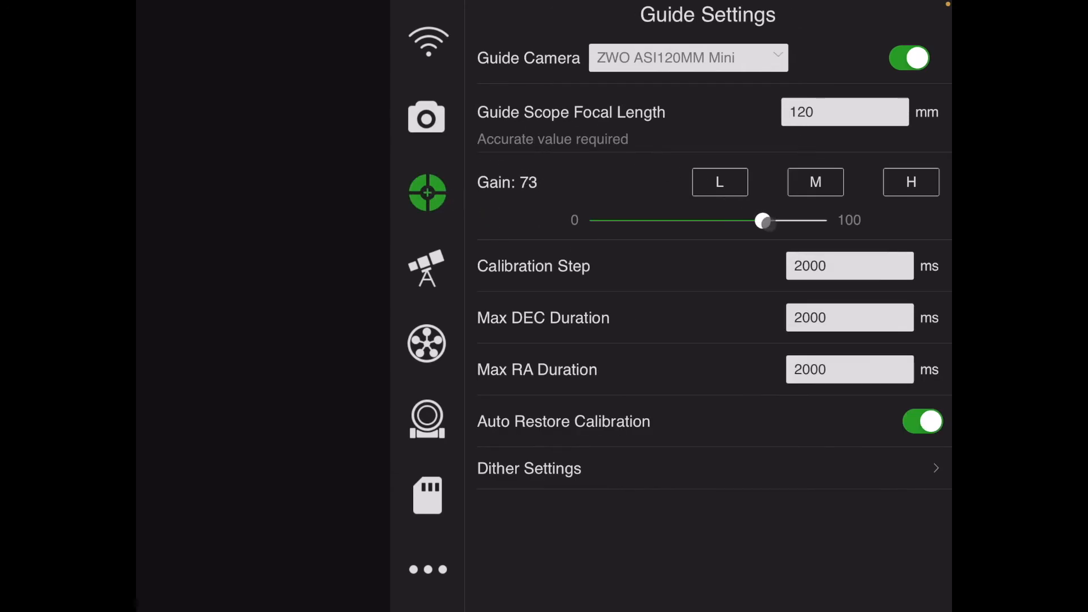
pyautogui.moveTo(763, 220); pyautogui.dragTo(791, 220)
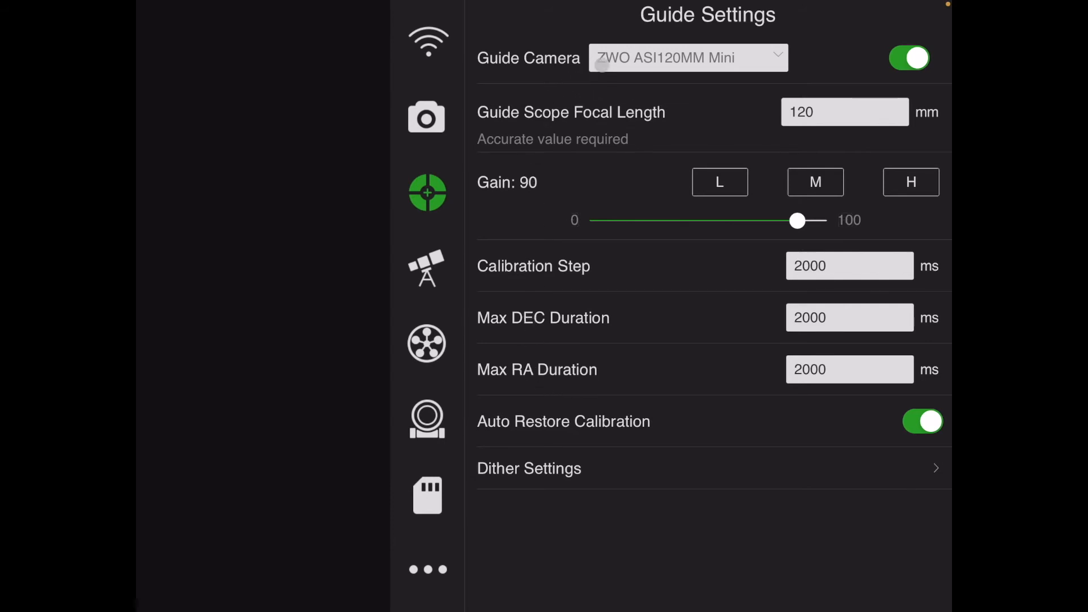
pyautogui.click(844, 112)
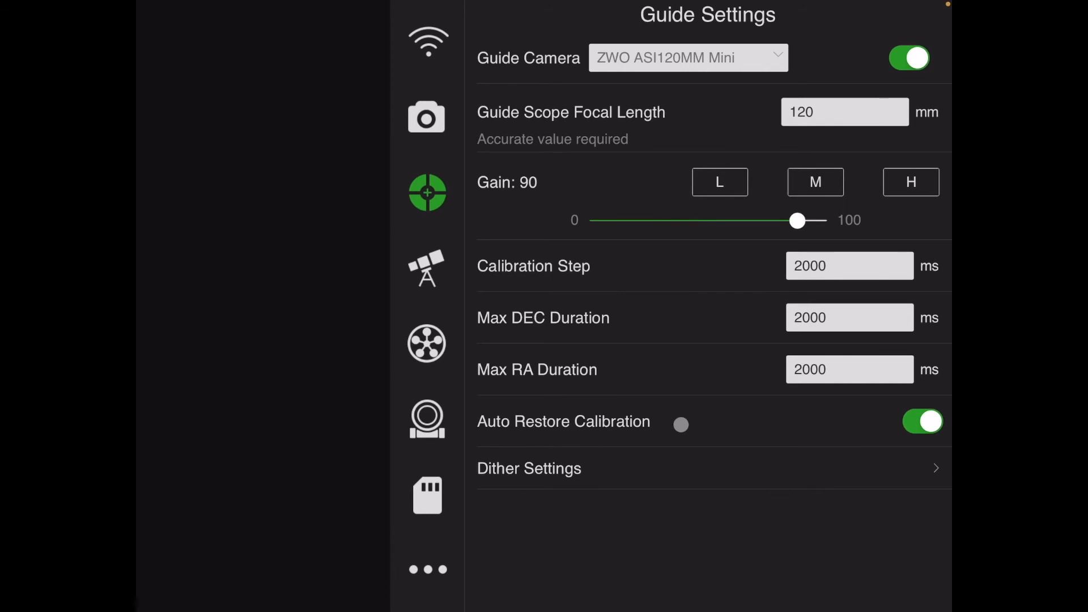
pyautogui.moveTo(635, 477)
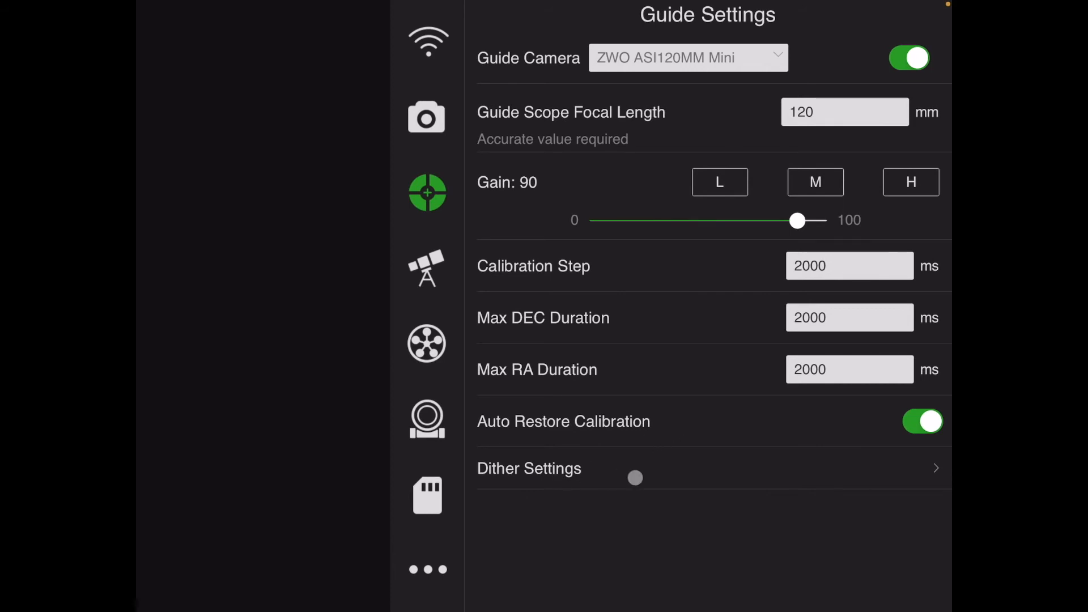
pyautogui.click(704, 468)
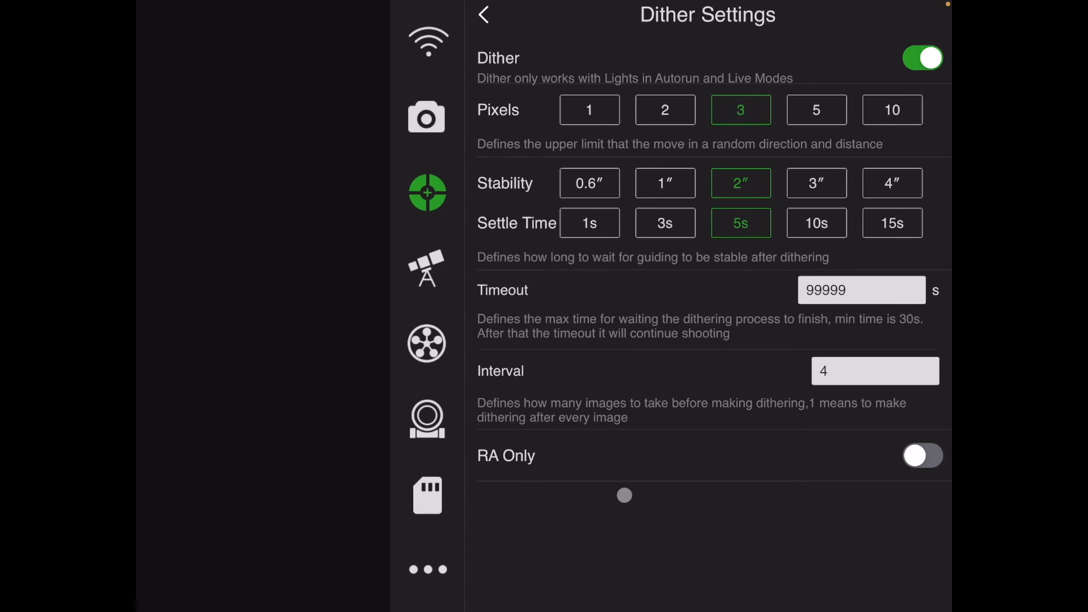
pyautogui.click(922, 59)
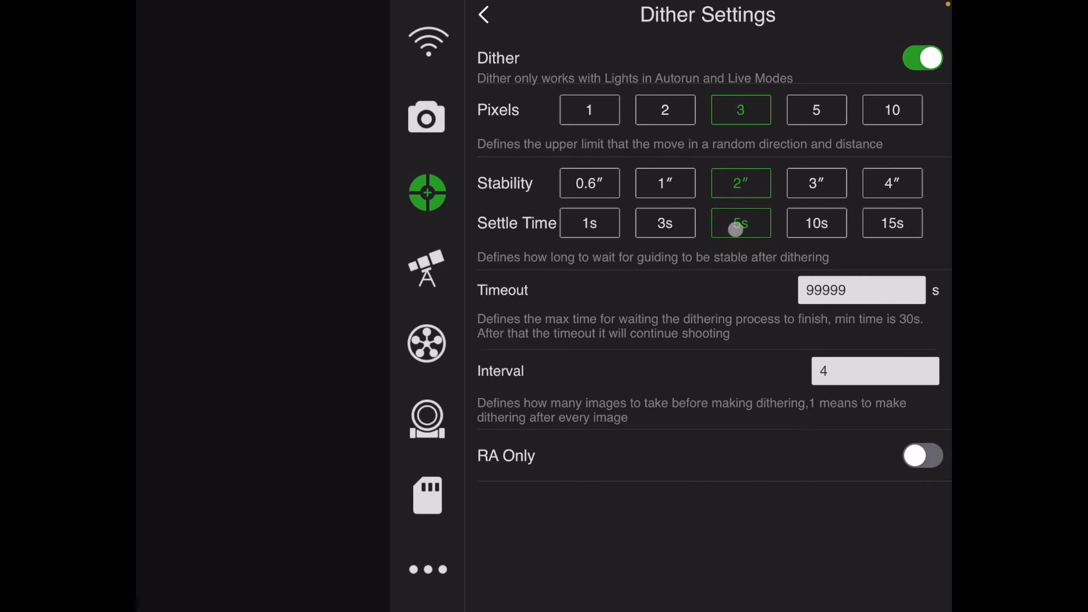
pyautogui.click(741, 222)
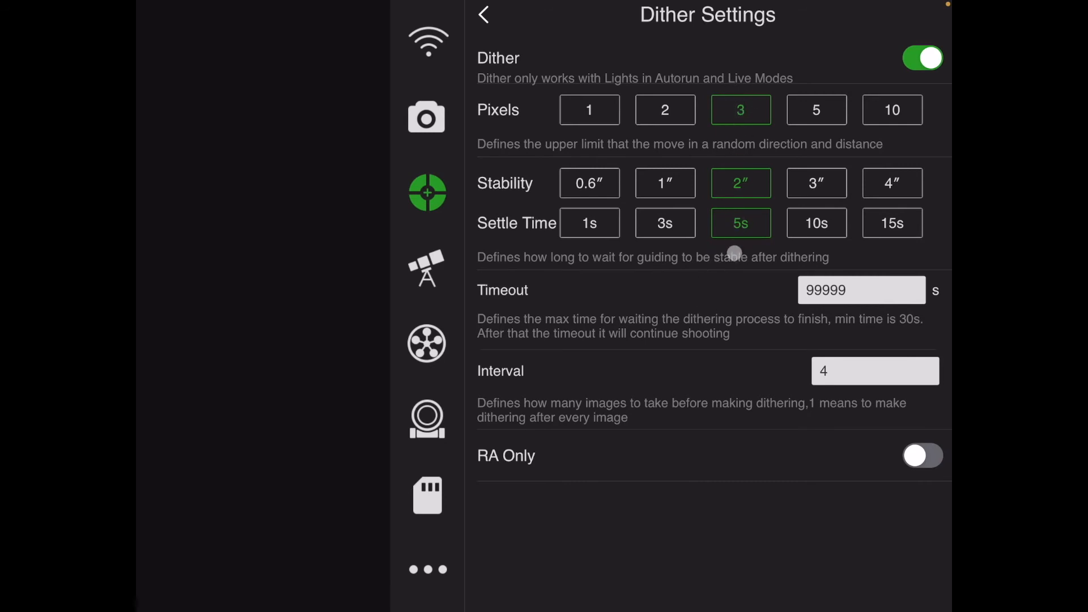
pyautogui.moveTo(729, 260)
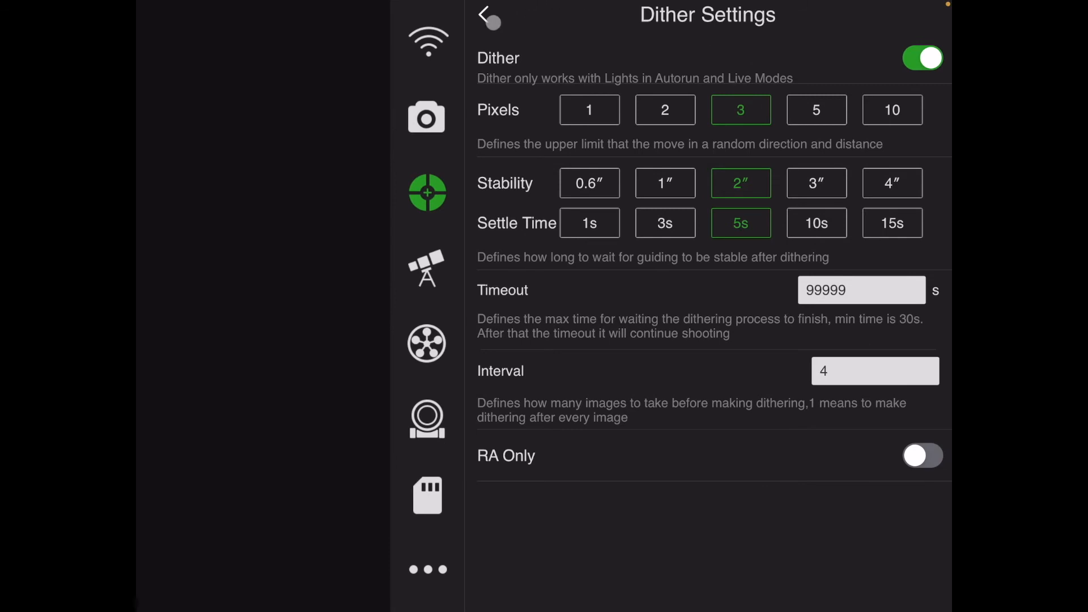
pyautogui.click(489, 16)
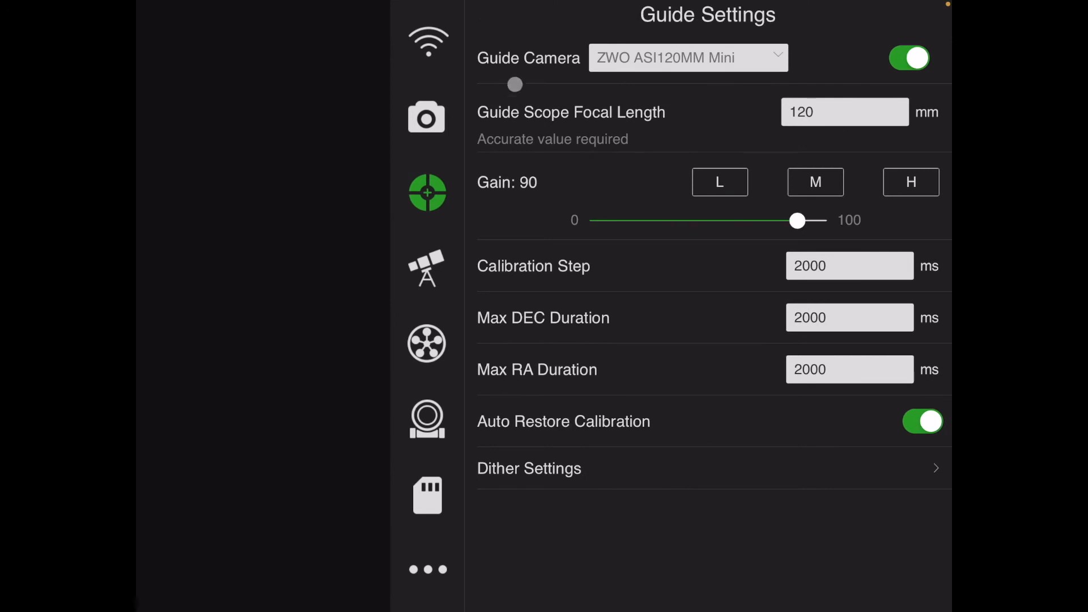
# Step: Review the meridian flip options (5 min before and after, recalibrate guiding) and return to mount settings
pyautogui.click(427, 269)
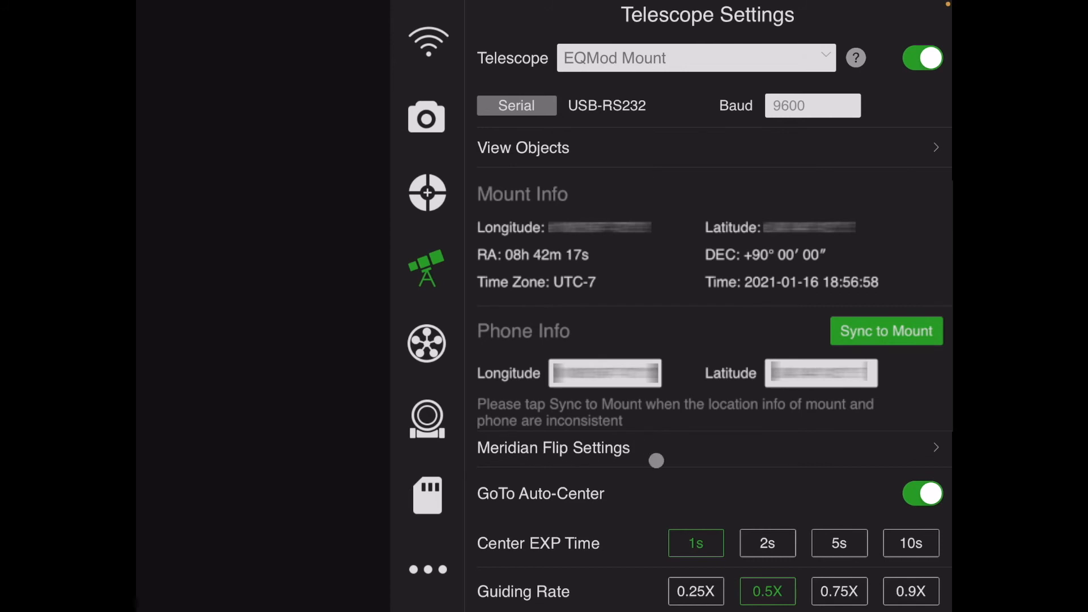
pyautogui.click(553, 448)
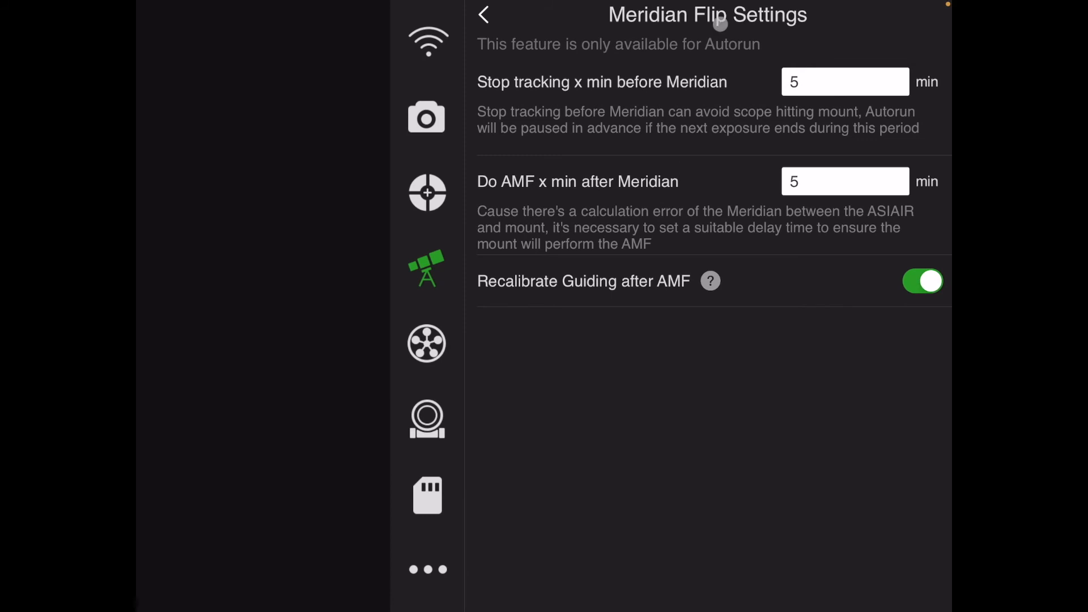
pyautogui.scroll(-3)
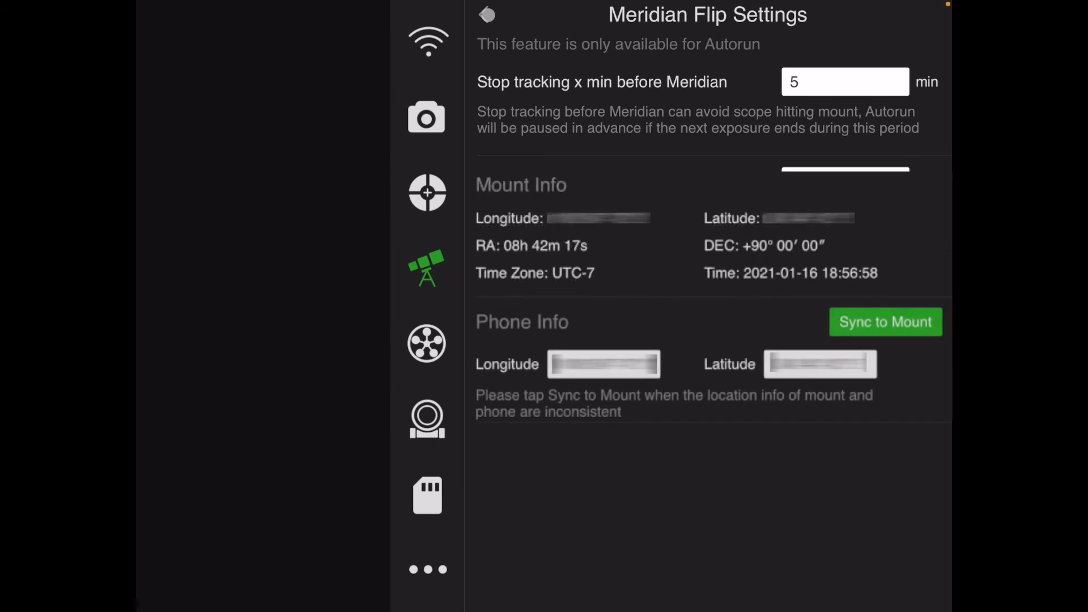
pyautogui.click(487, 13)
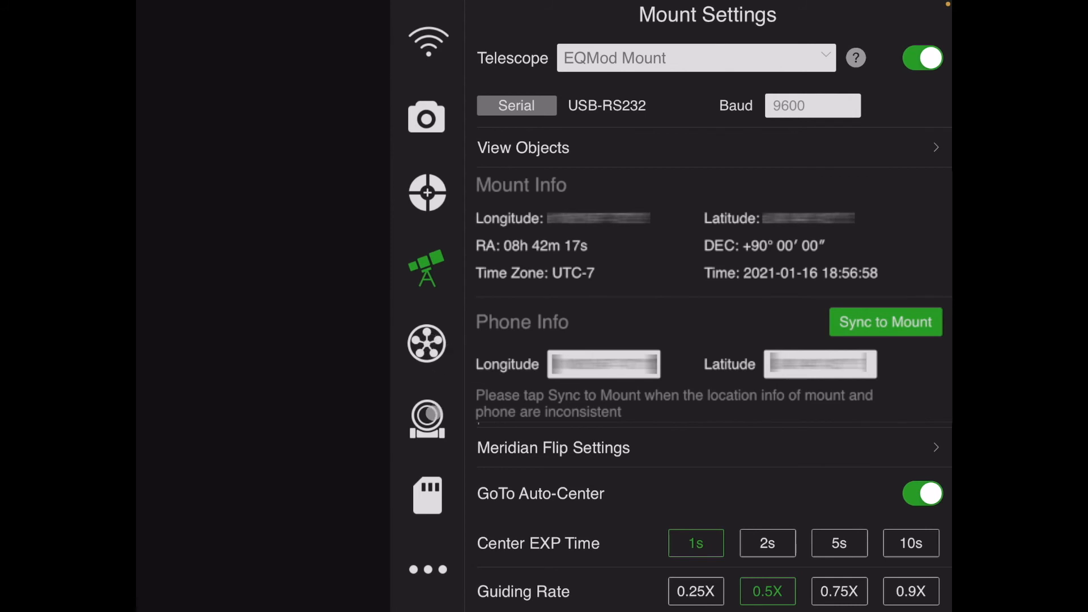
# Step: Look over the focuser and auto-focus settings, then show storage with 20.0 GB free
pyautogui.click(427, 418)
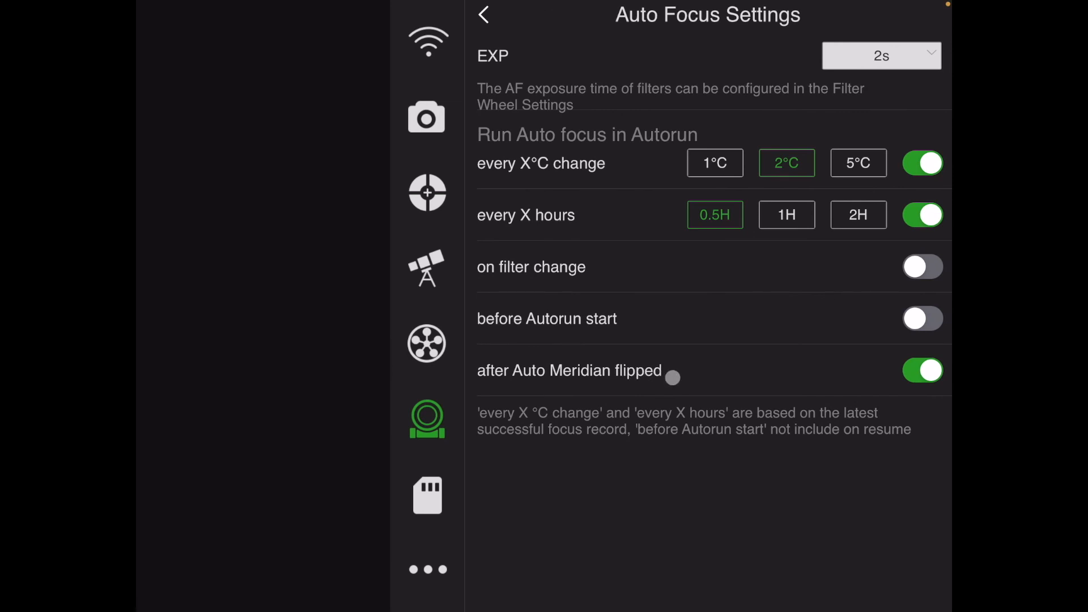
pyautogui.moveTo(698, 316)
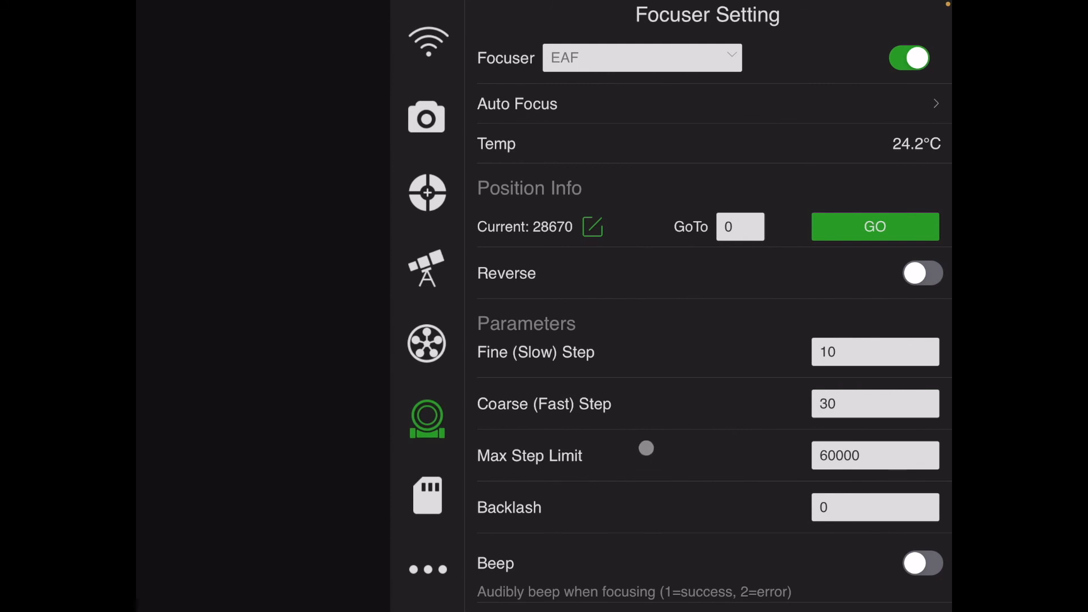
pyautogui.moveTo(646, 448); pyautogui.dragTo(633, 432)
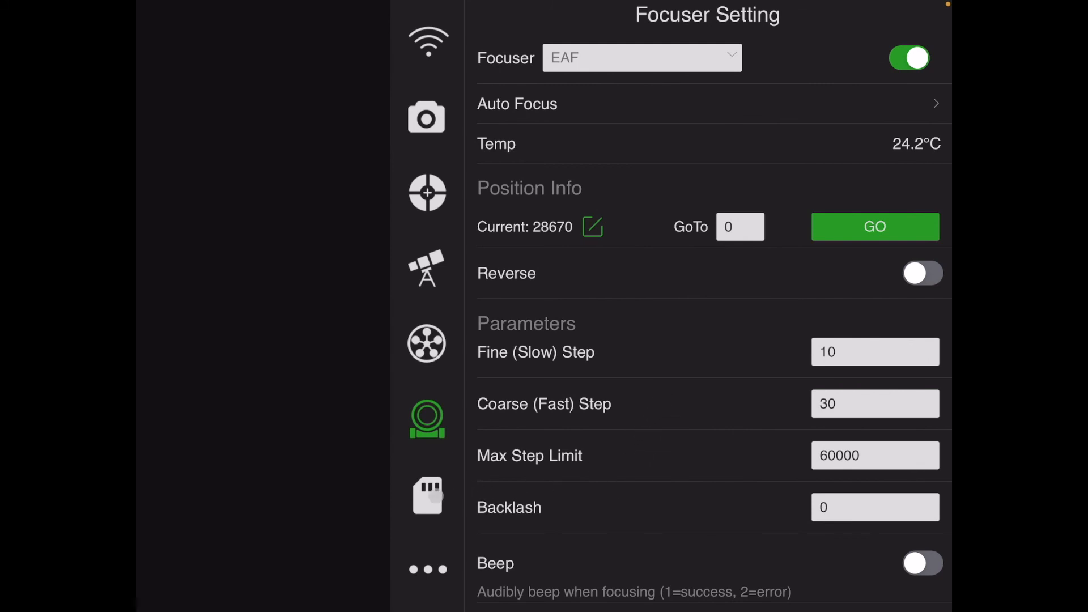
pyautogui.click(427, 496)
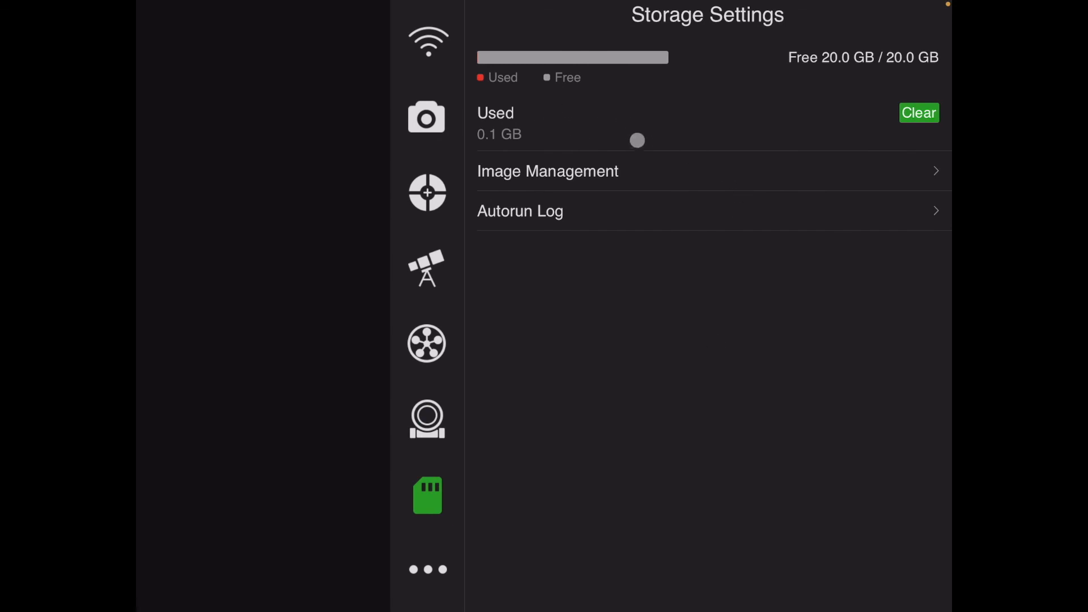